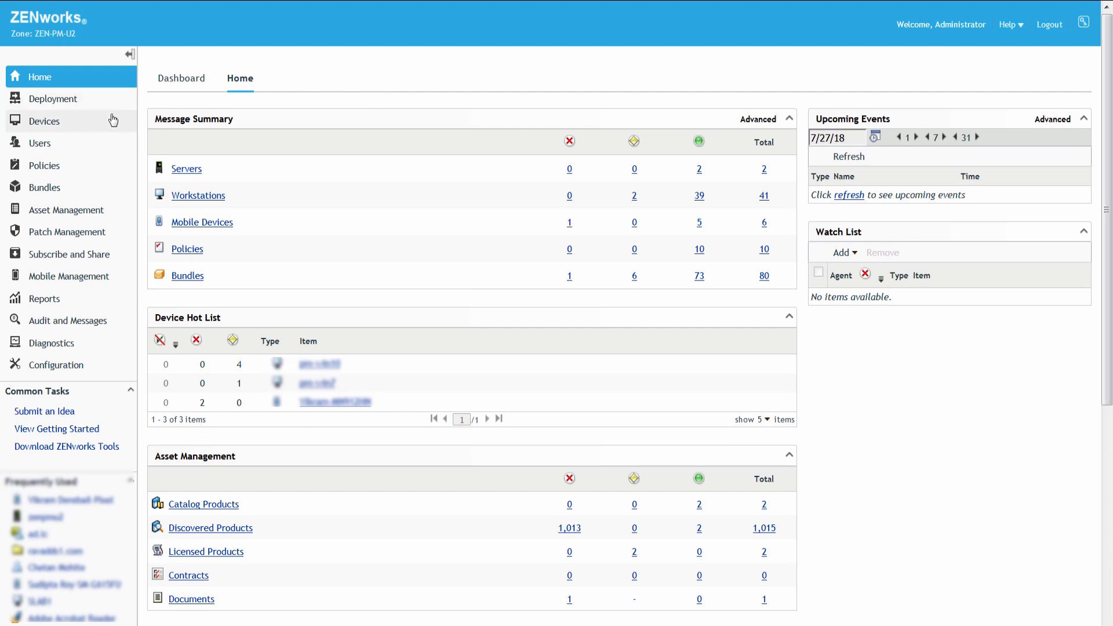
Step: Go to Devices and show the Dashboard tab with its Device Last Contact chart
left_click(44, 120)
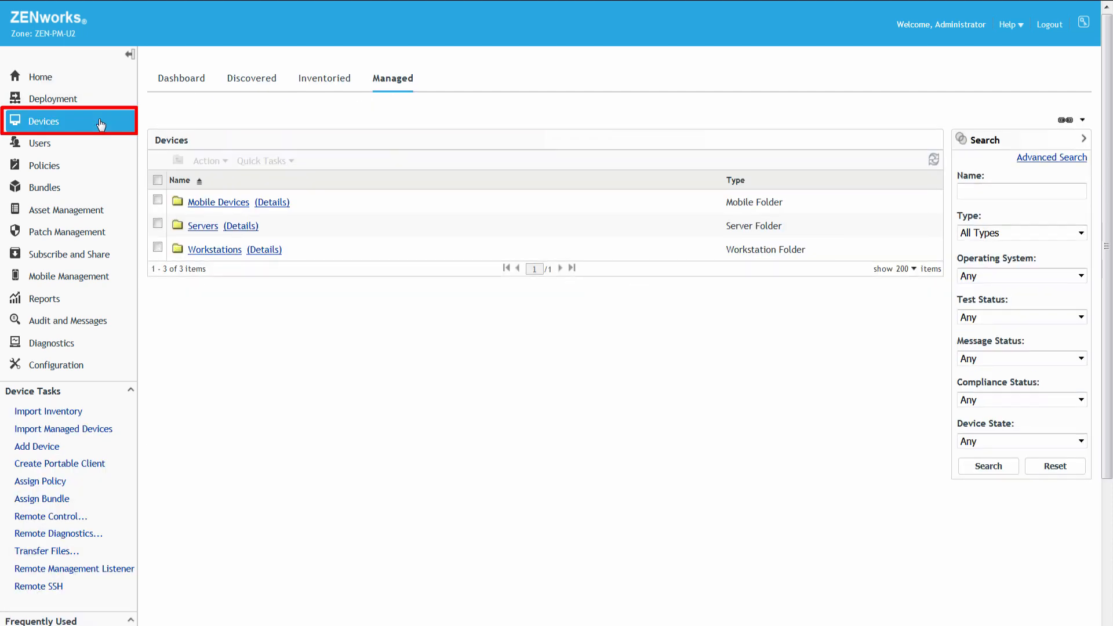
mouse_move(171, 98)
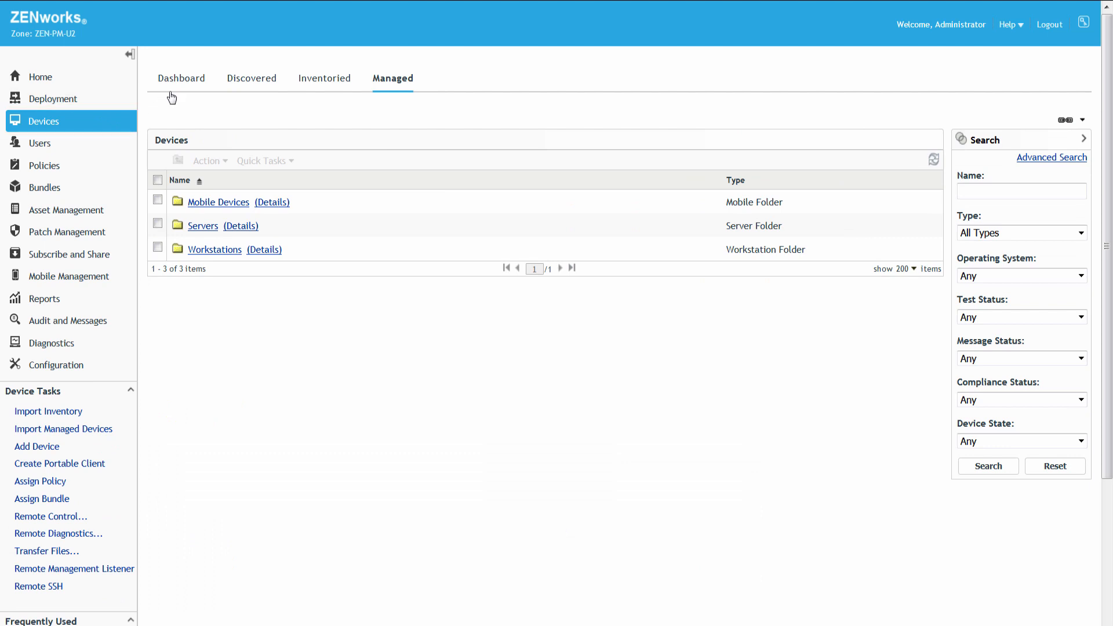
left_click(181, 78)
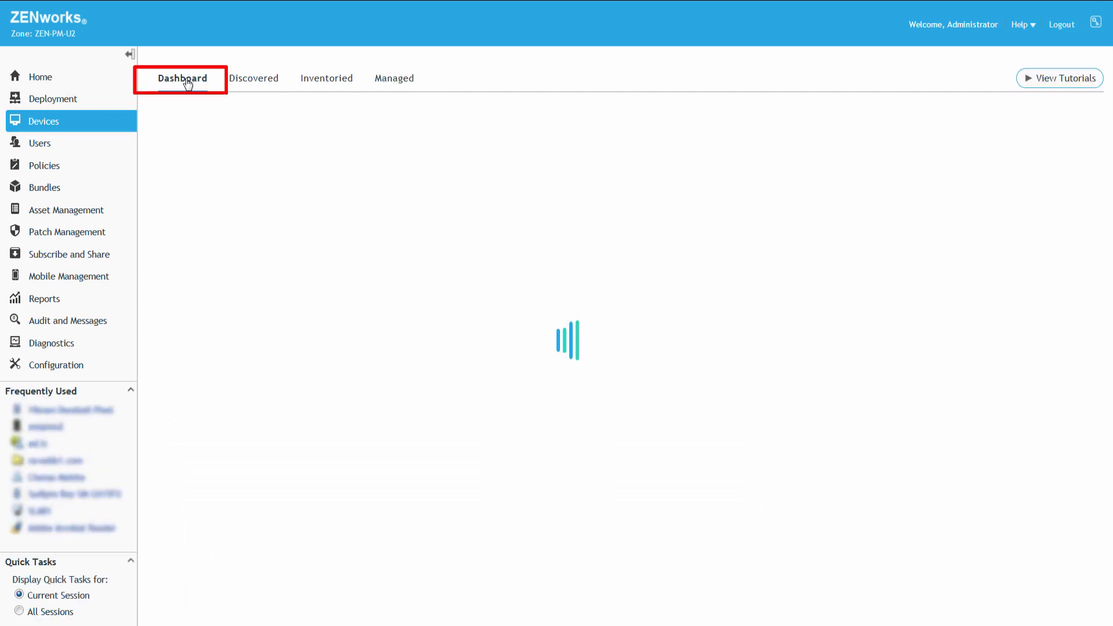
left_click(181, 78)
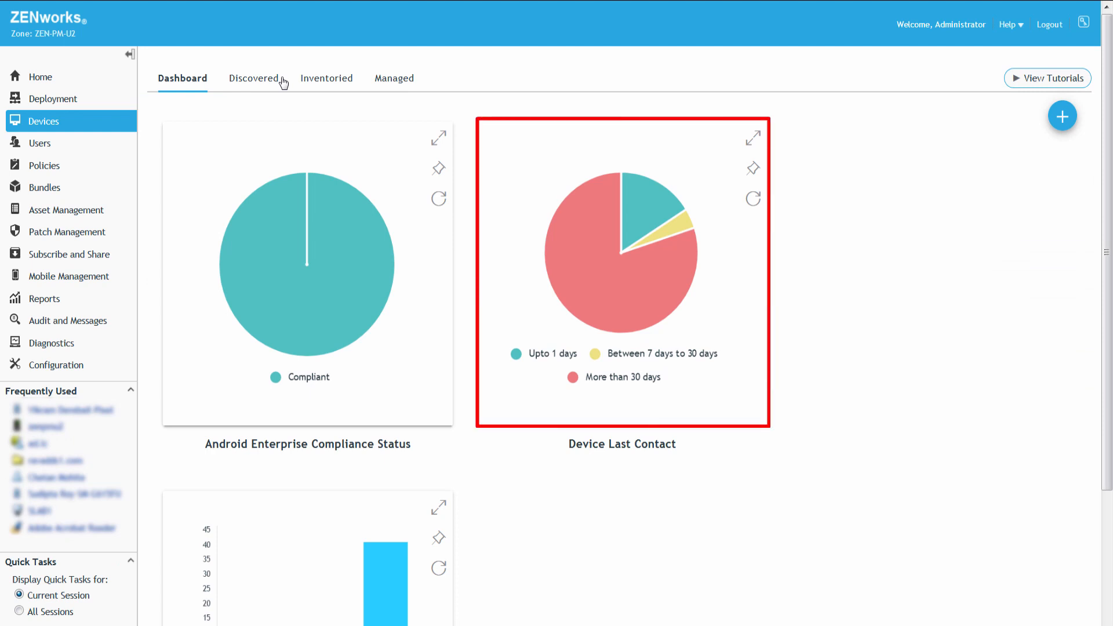
mouse_move(554, 146)
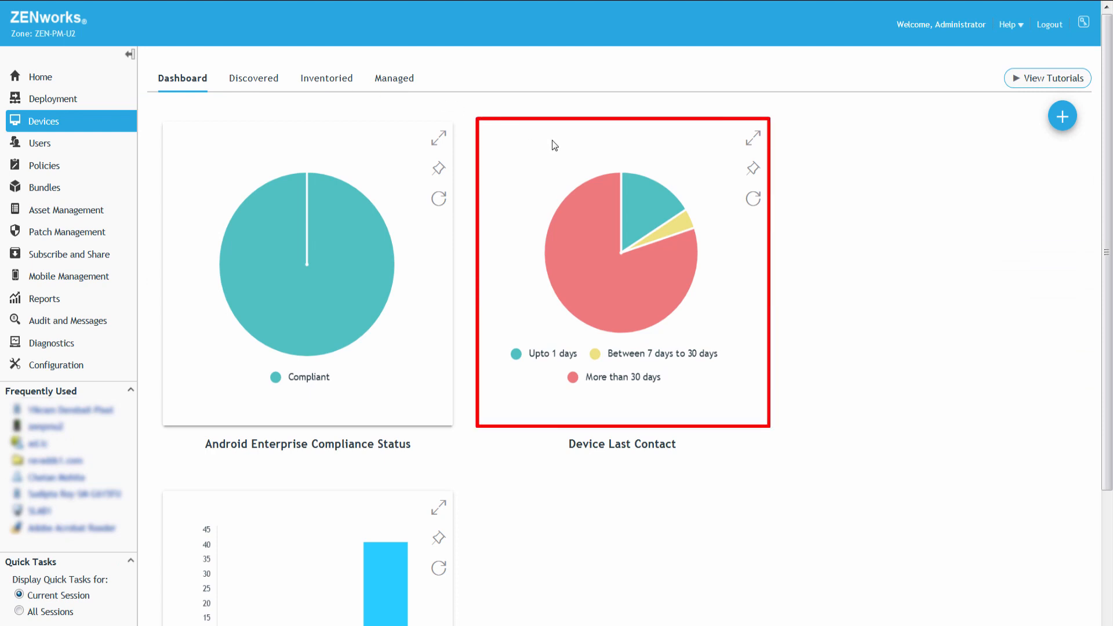
Step: Expand the Device Last Contact dashlet, try the doughnut style, and settle on a bar chart
left_click(752, 138)
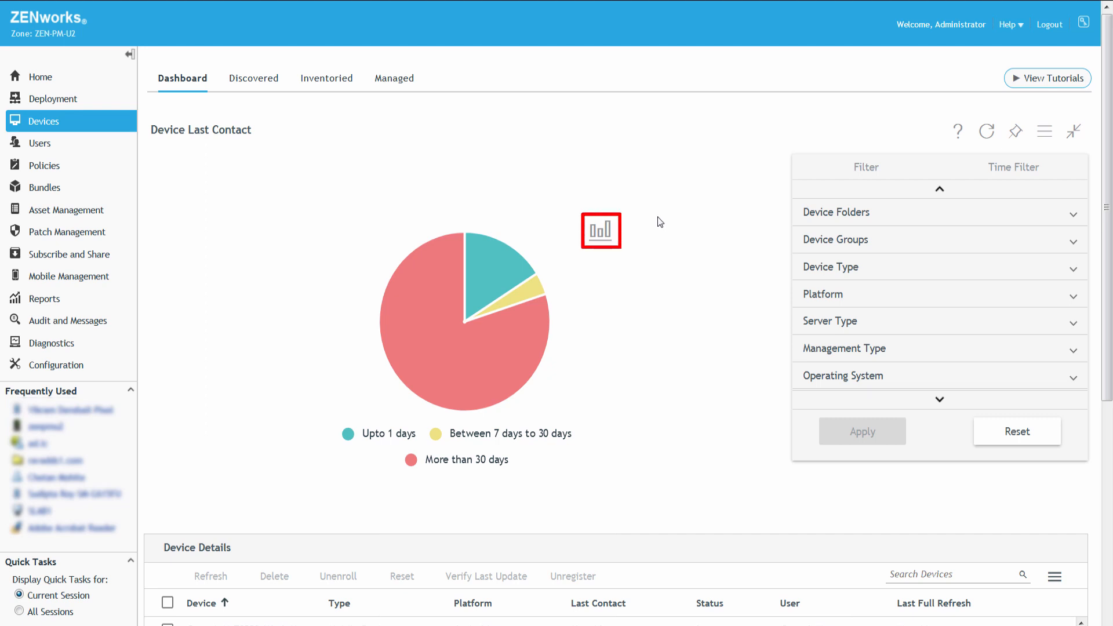
left_click(600, 230)
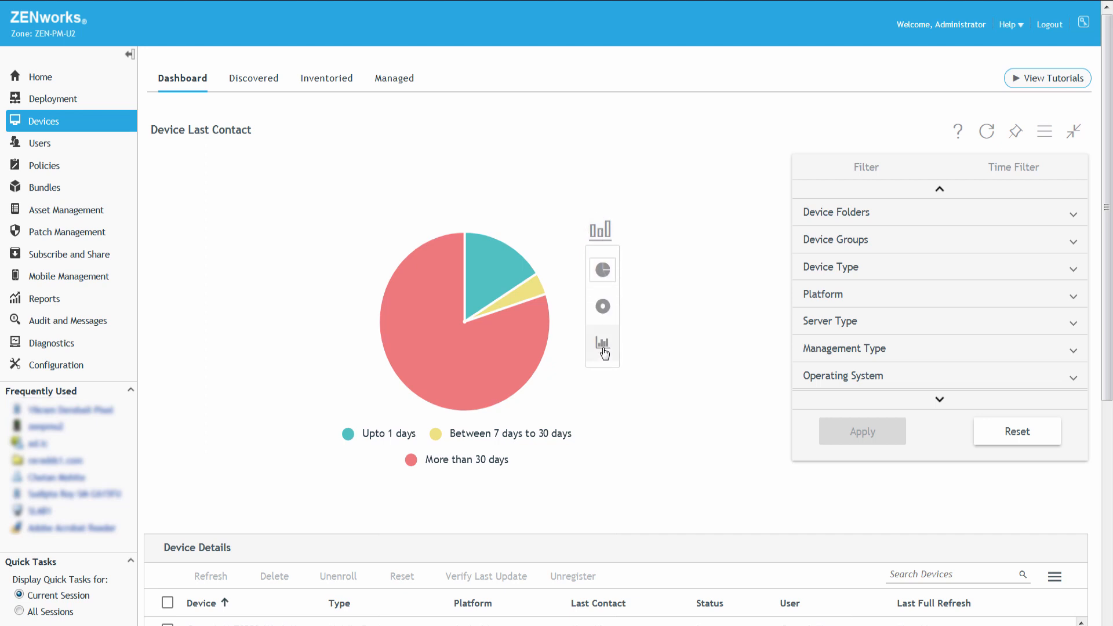
left_click(602, 346)
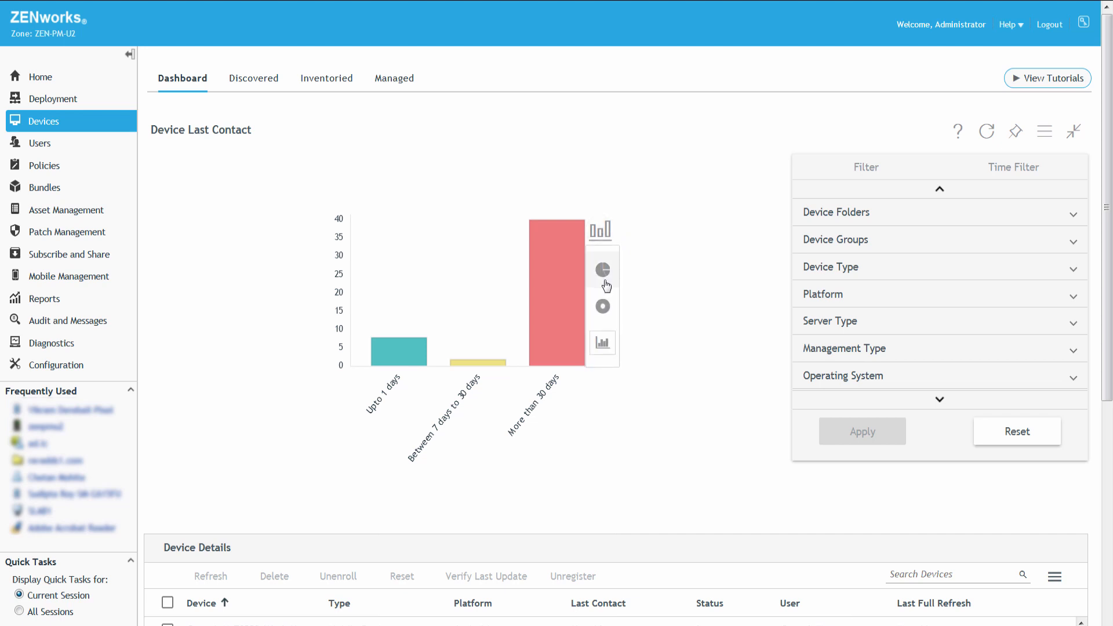
left_click(603, 270)
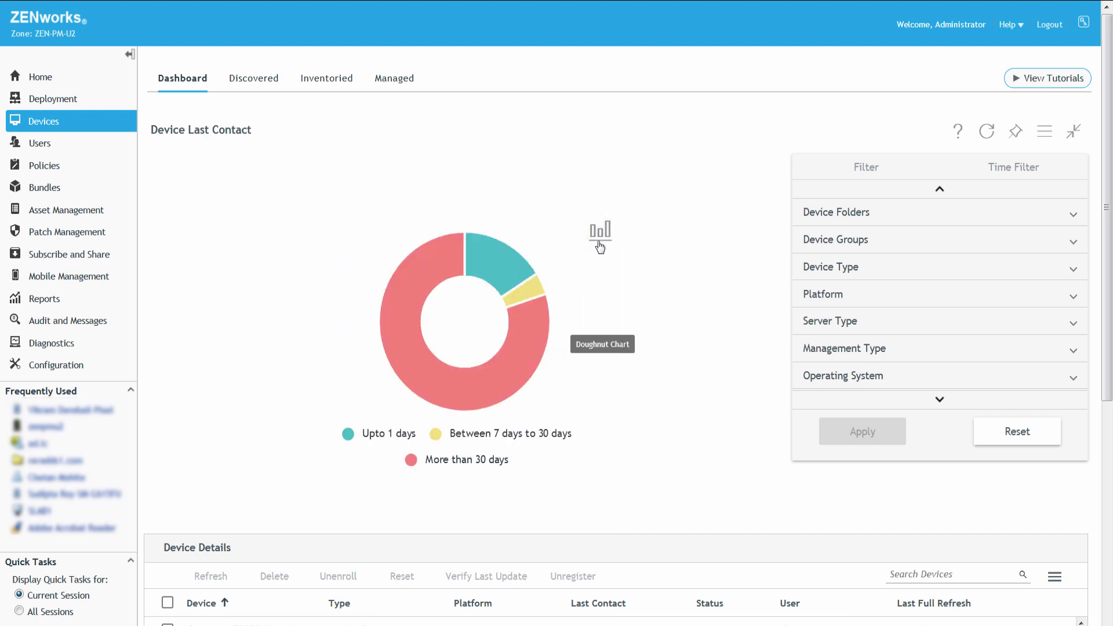
left_click(601, 229)
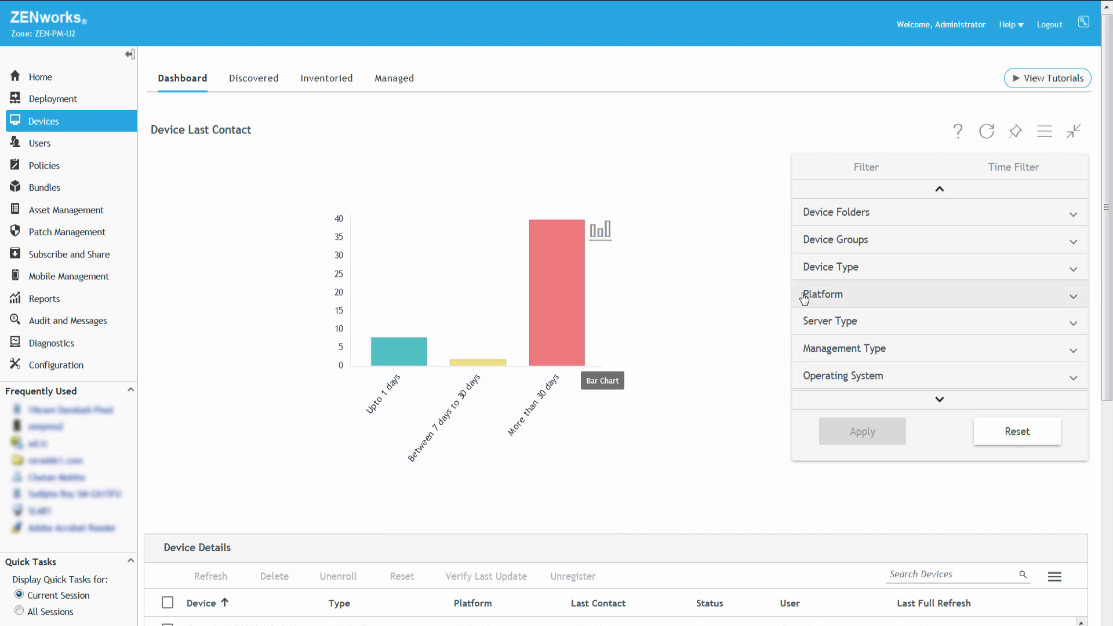
Step: Filter the chart to Workstations with only the 'More than 30 days' period, and apply
left_click(829, 266)
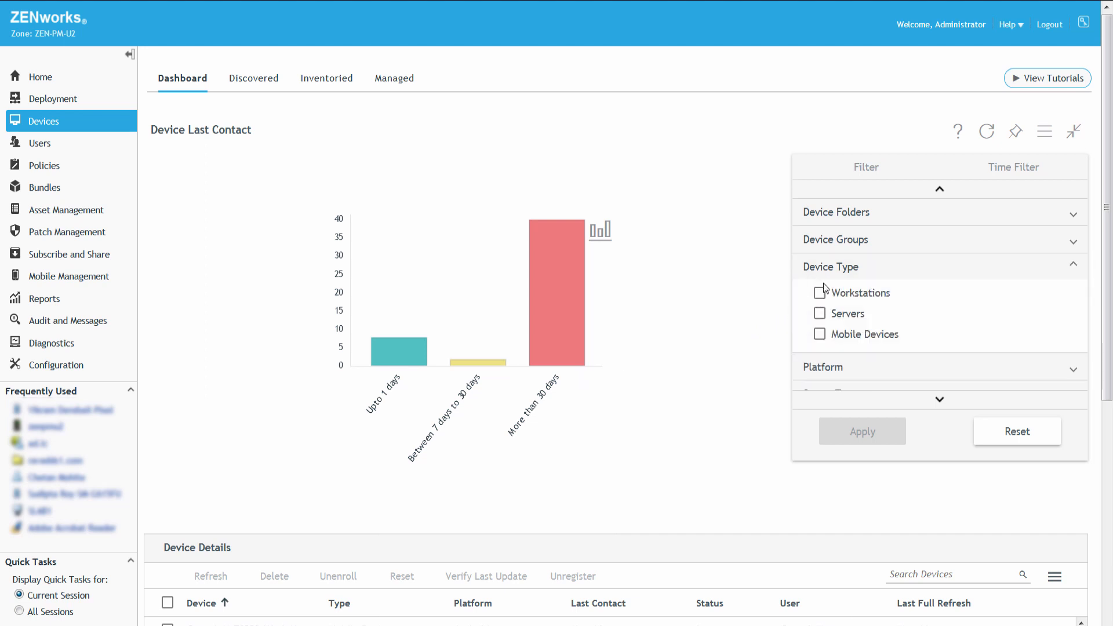
left_click(819, 292)
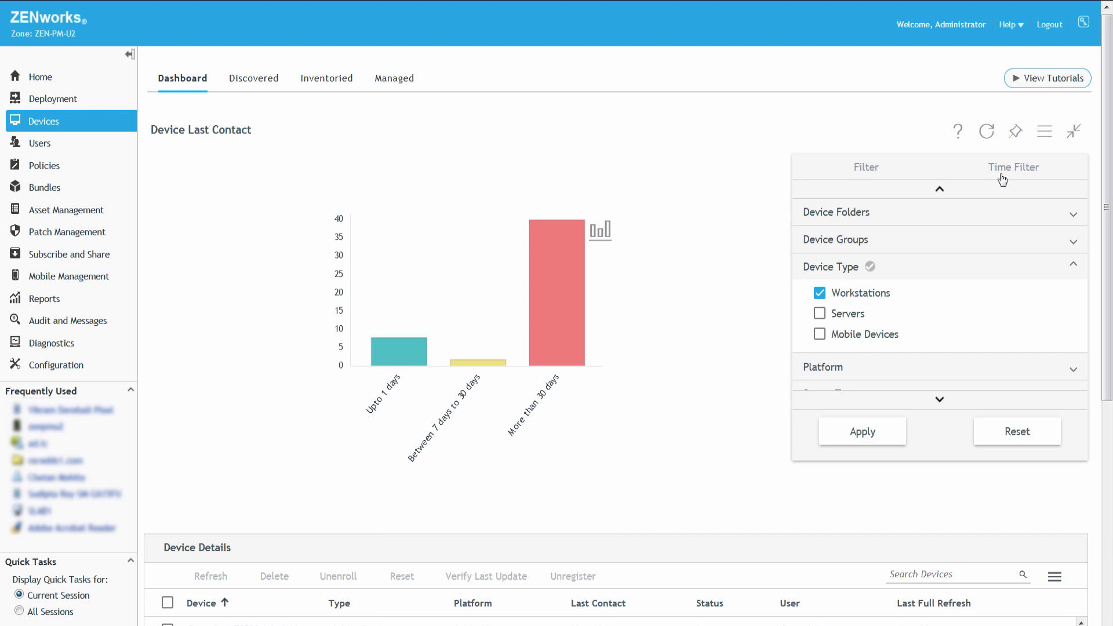
left_click(1014, 167)
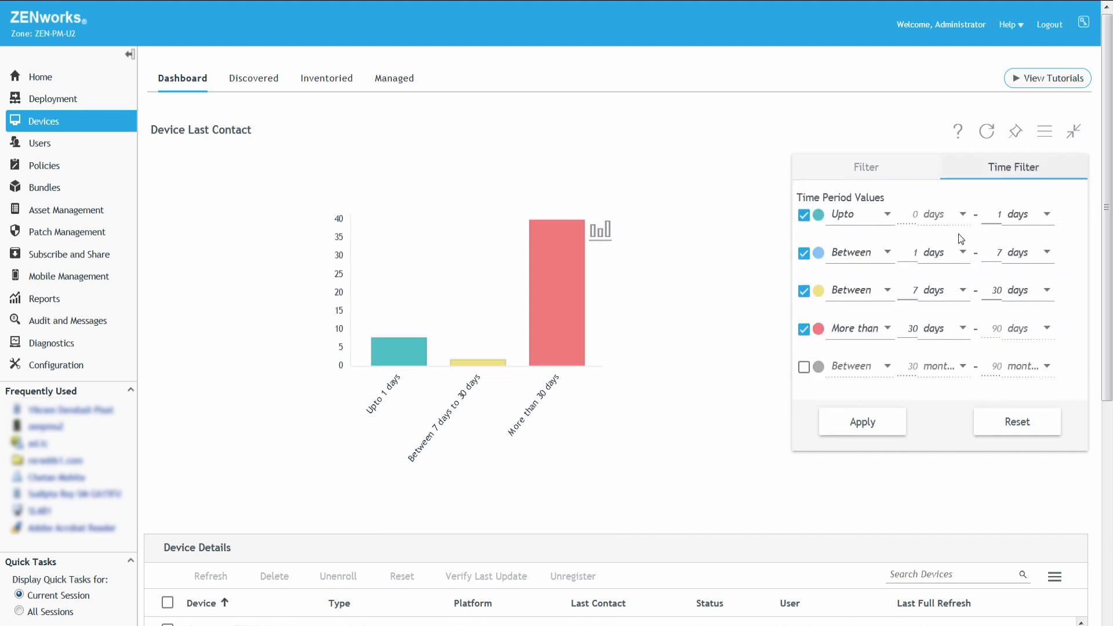
left_click(856, 252)
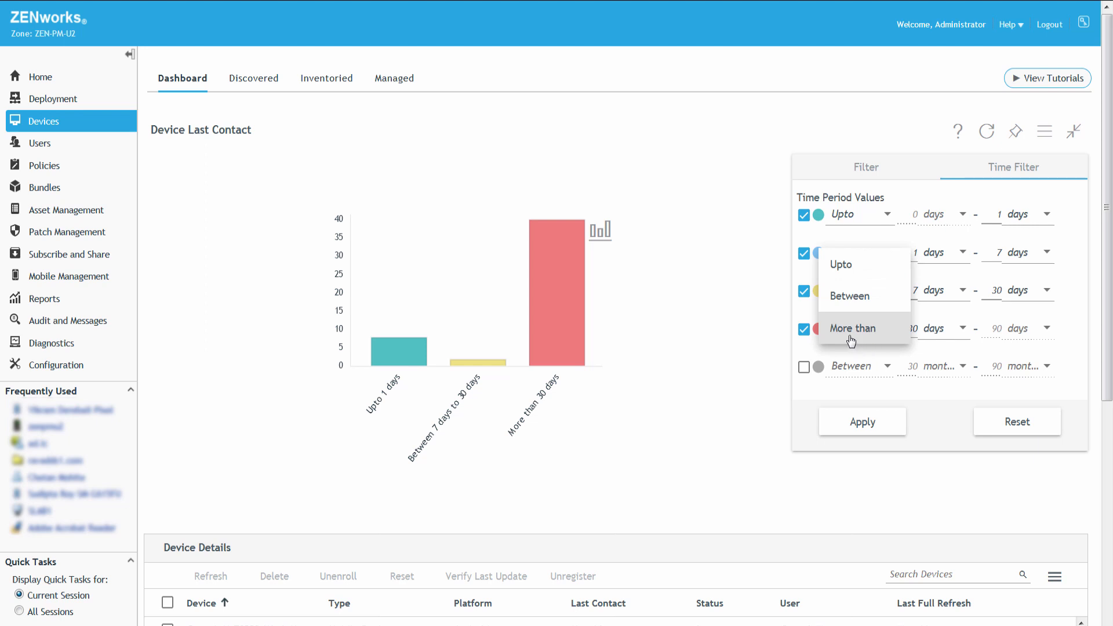
left_click(853, 328)
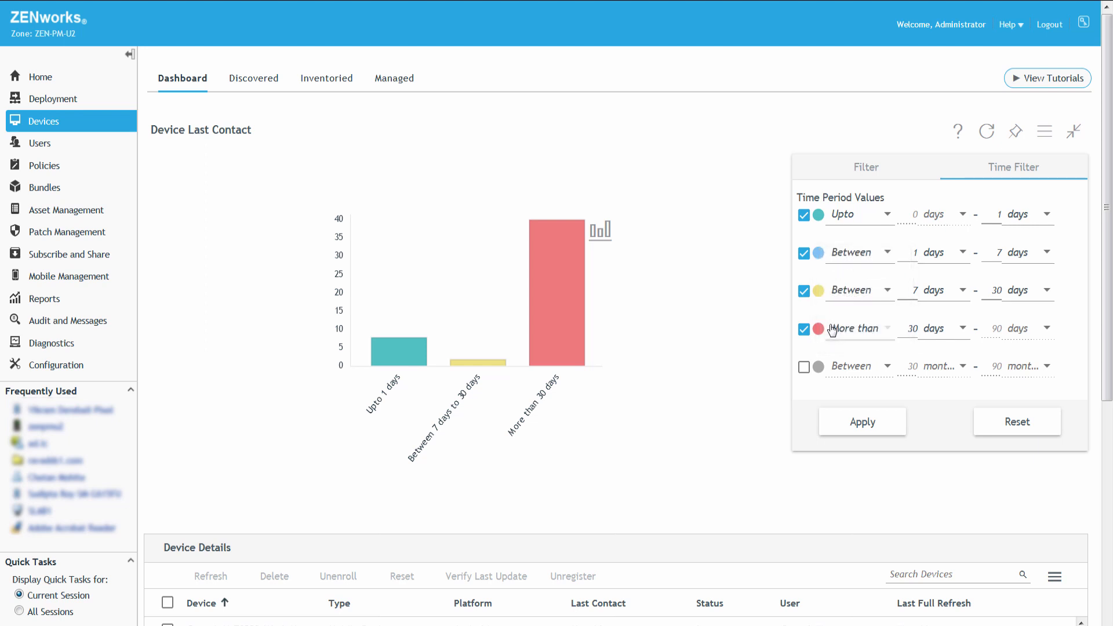
left_click(803, 291)
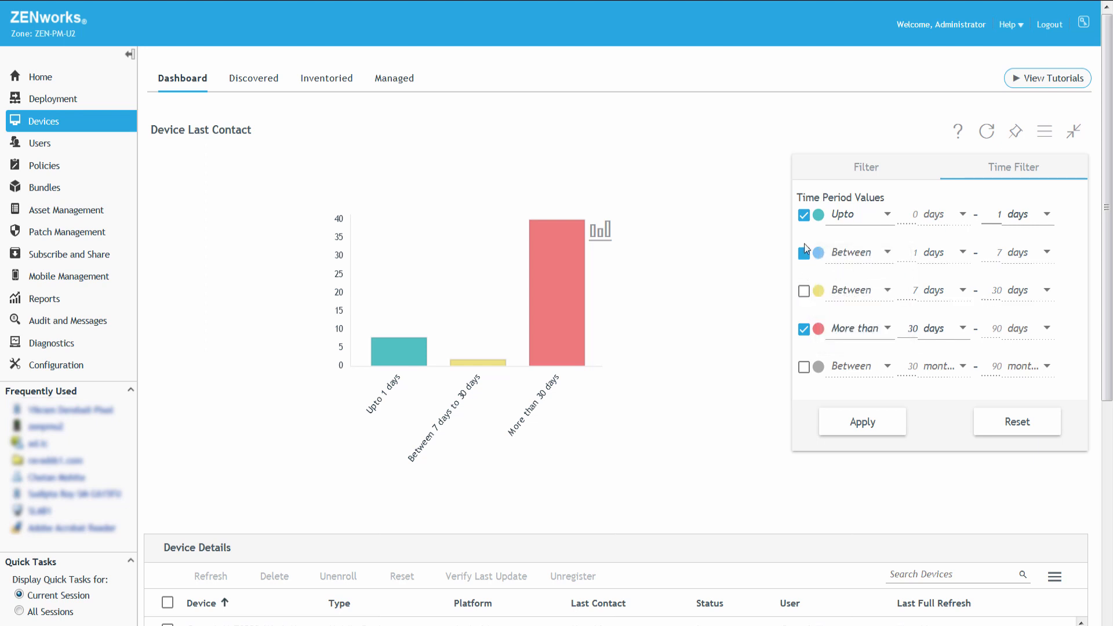
left_click(803, 215)
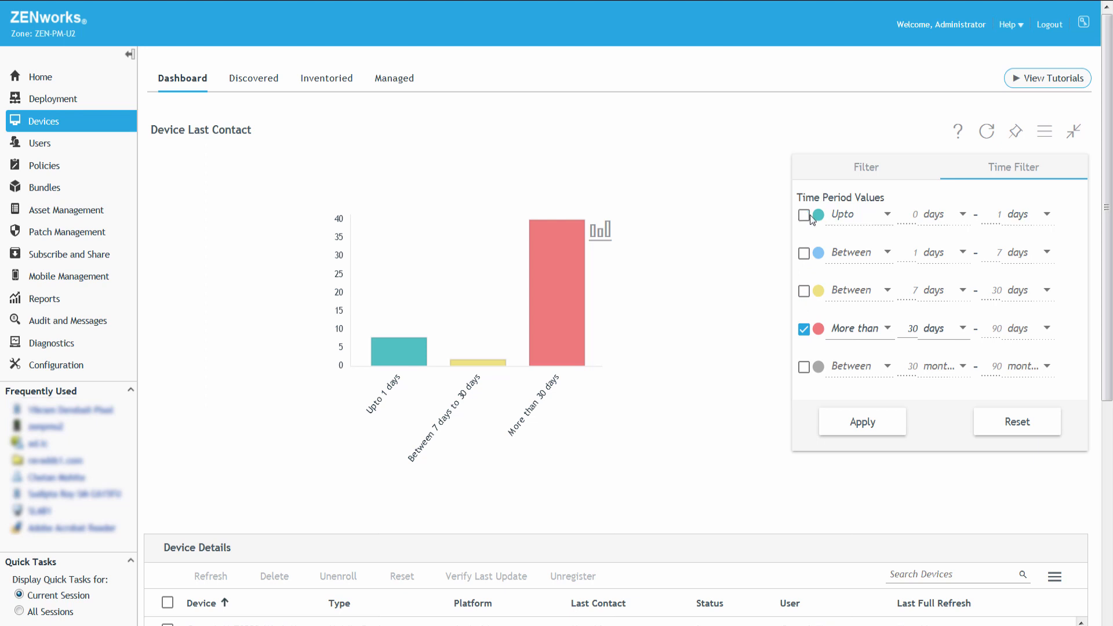
mouse_move(885, 281)
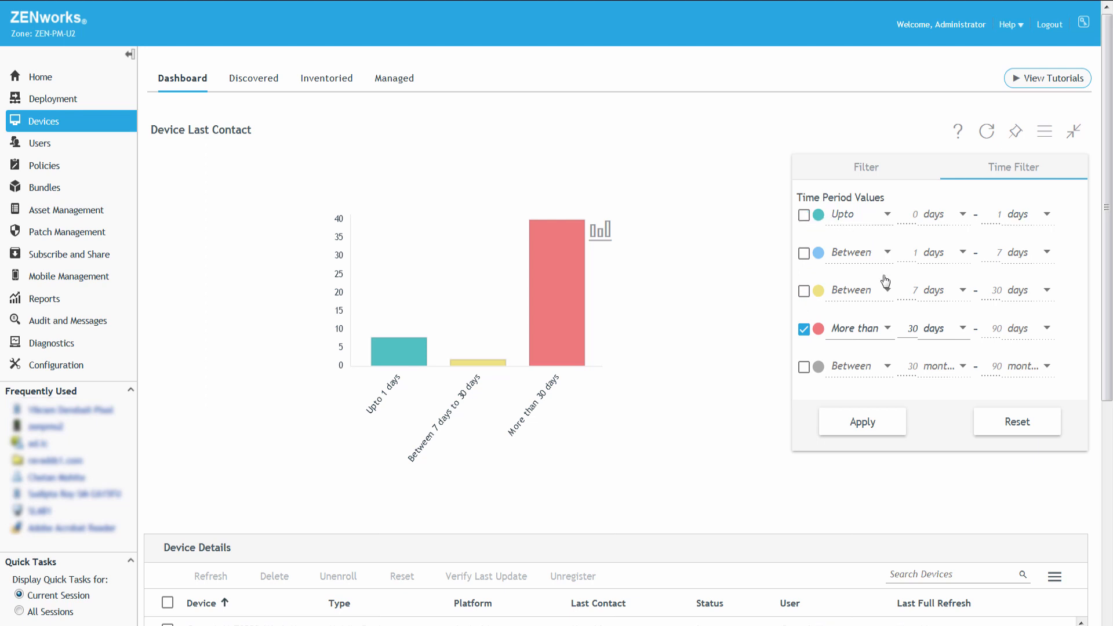
mouse_move(878, 388)
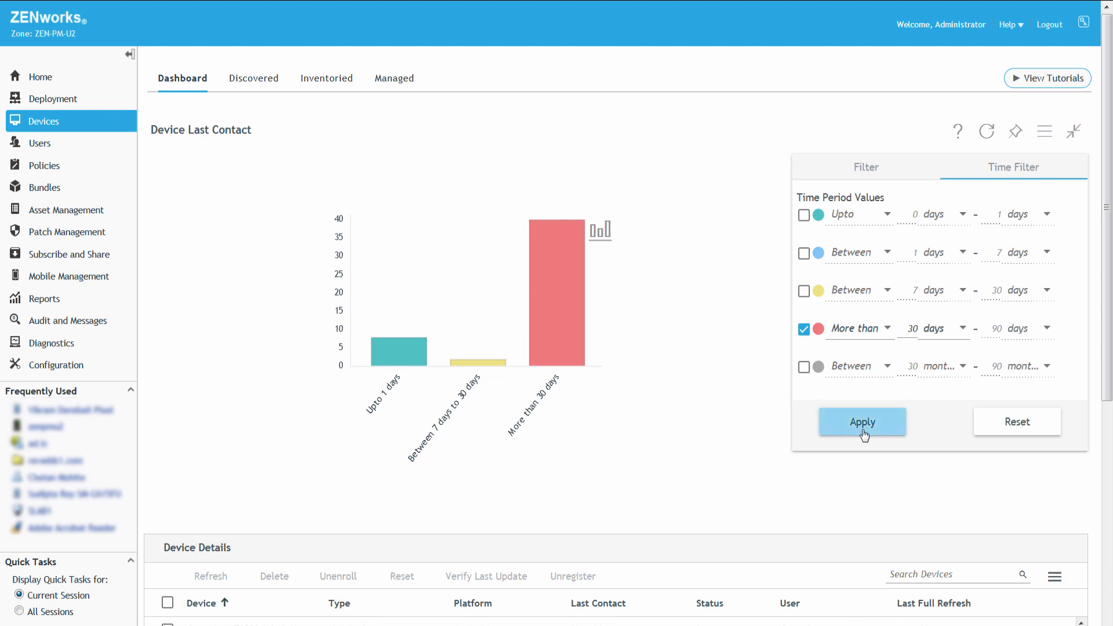
left_click(862, 421)
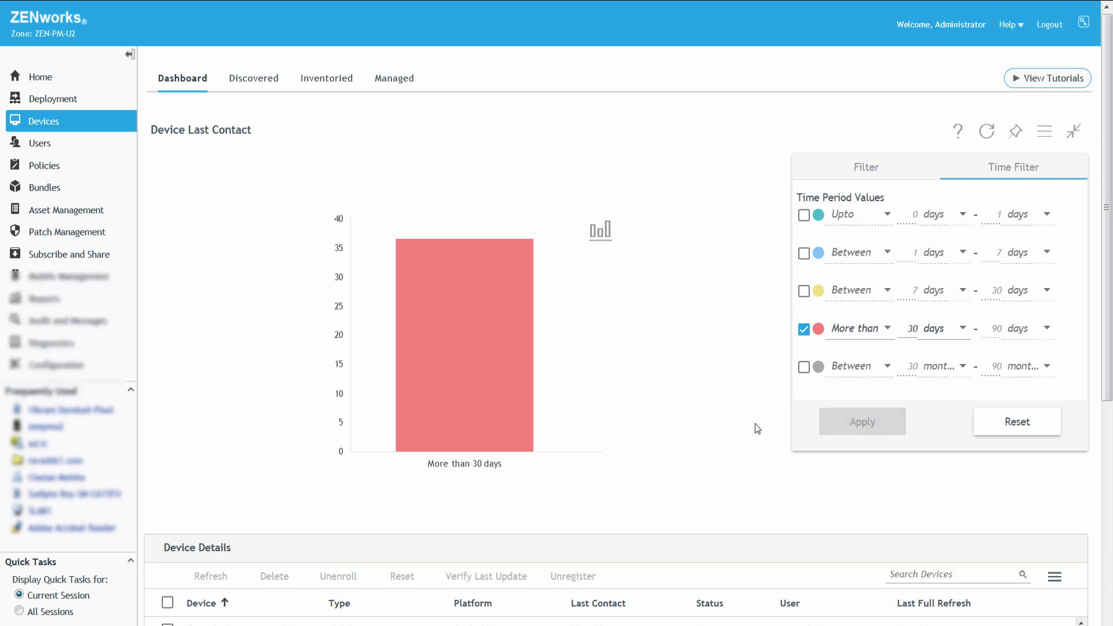
Step: Select the listed devices and open workstation SLAB1's Summary page from Device Details
scroll("down", 3)
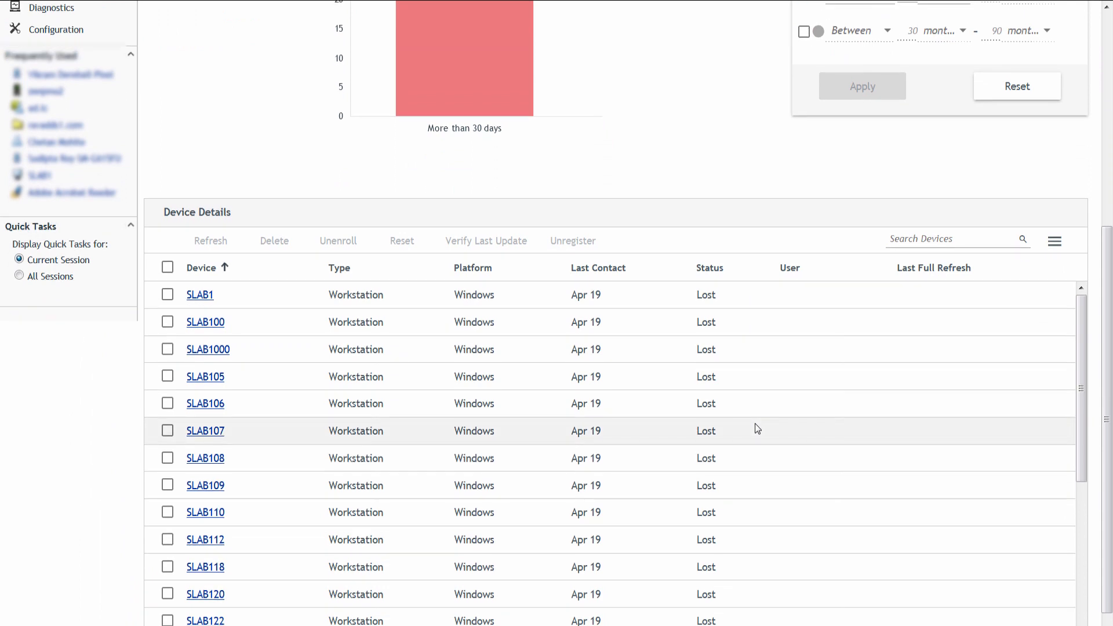
mouse_move(288, 287)
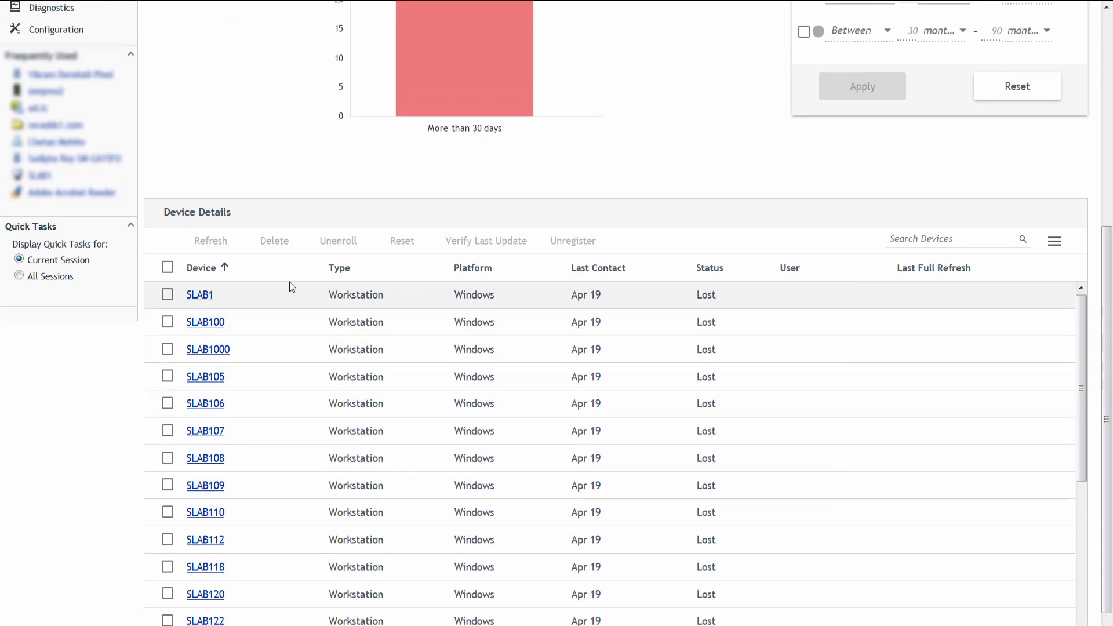
left_click(168, 266)
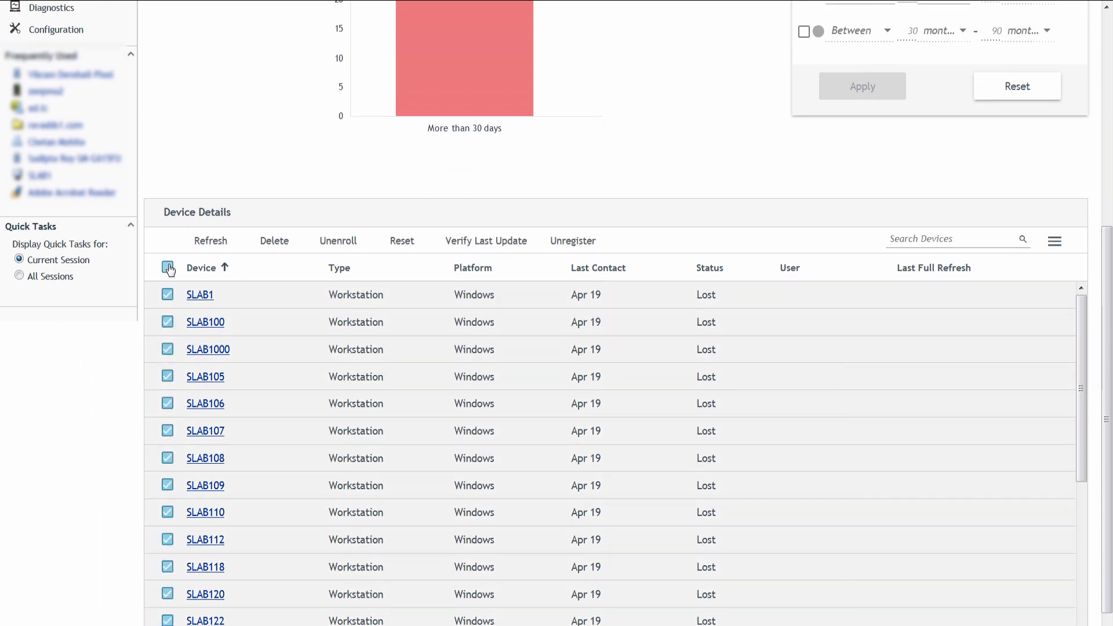
left_click(168, 268)
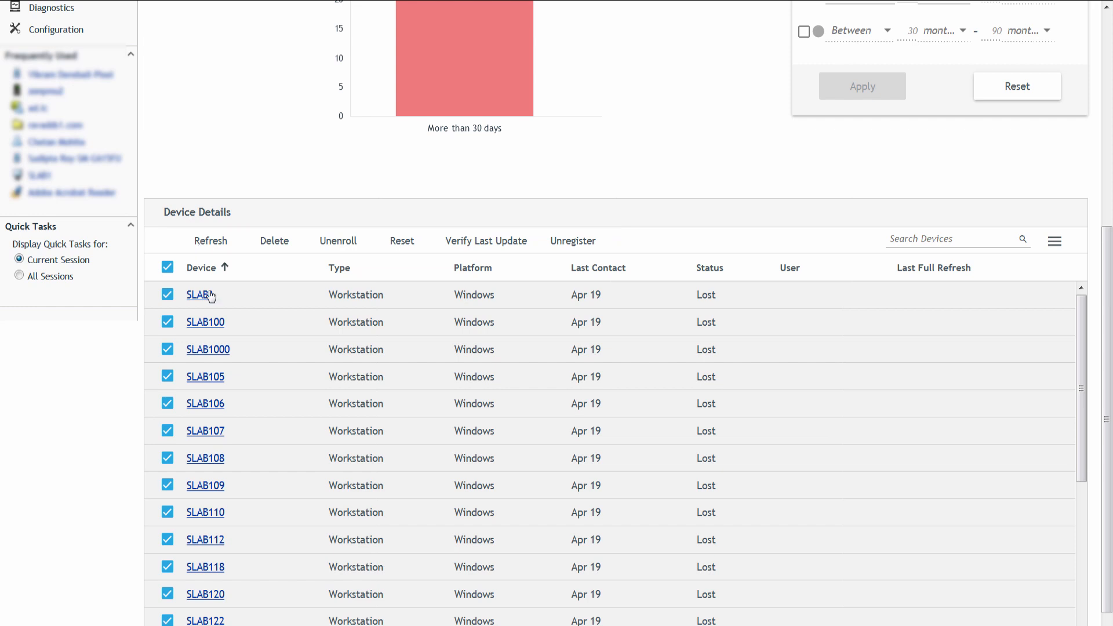
left_click(196, 295)
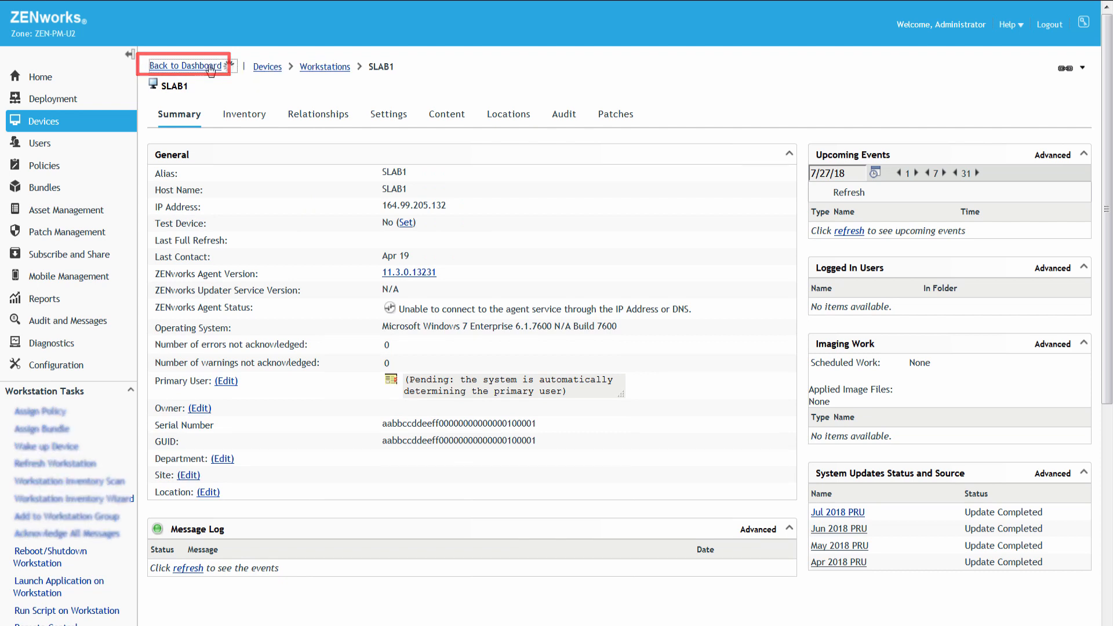
Step: Back on the dashboard, save the filtered dashlet as 'workstations_last_contact'
left_click(185, 66)
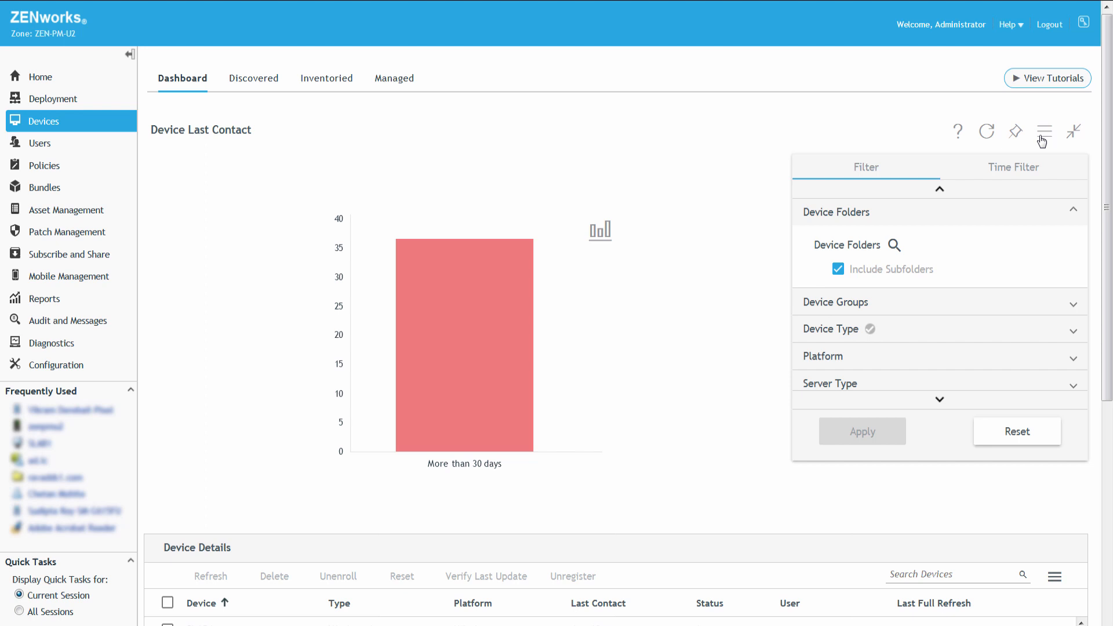
left_click(1044, 131)
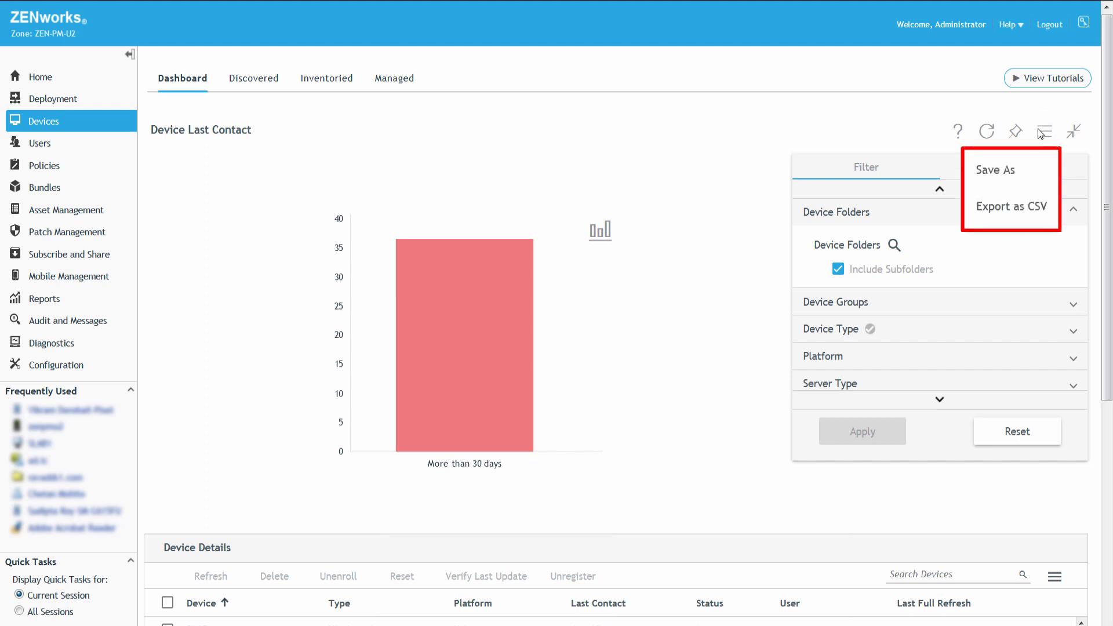
mouse_move(1001, 171)
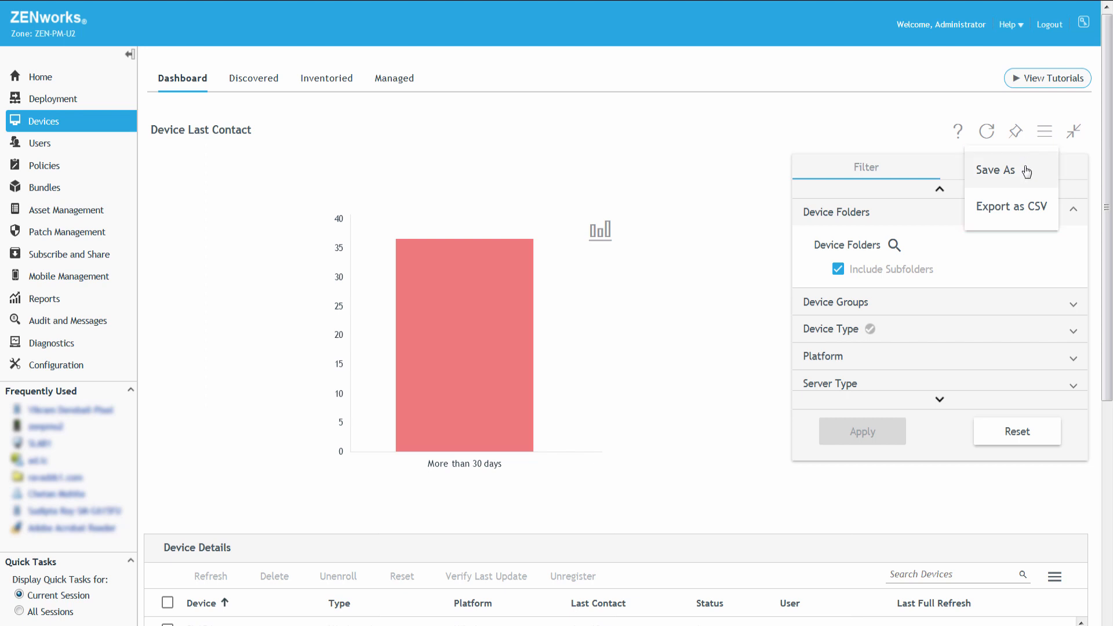
left_click(996, 170)
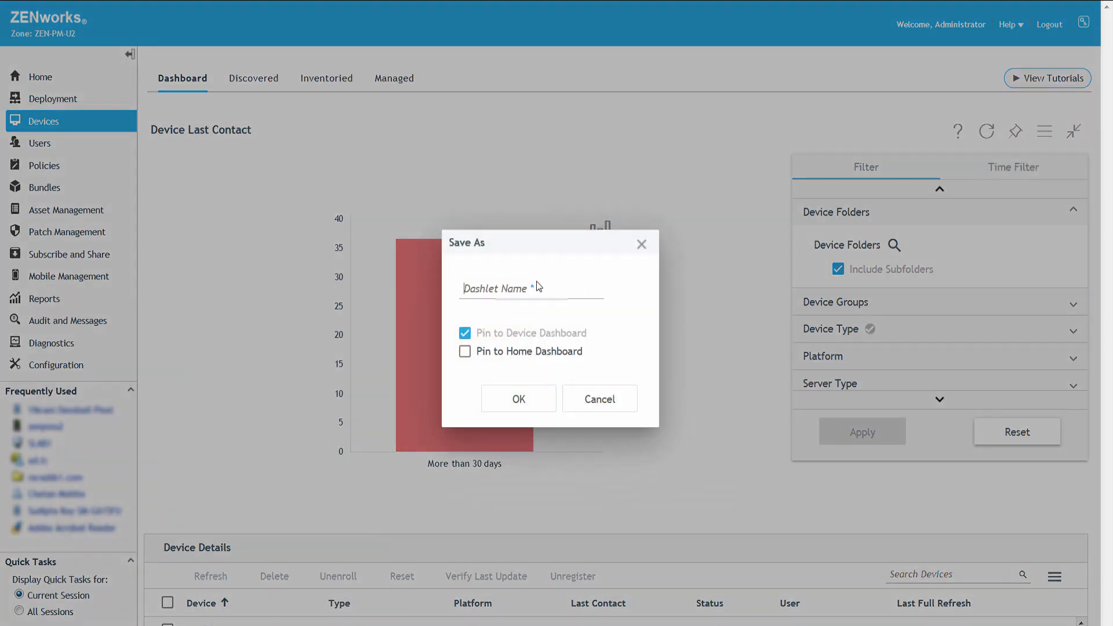
type("workstations_last_contact")
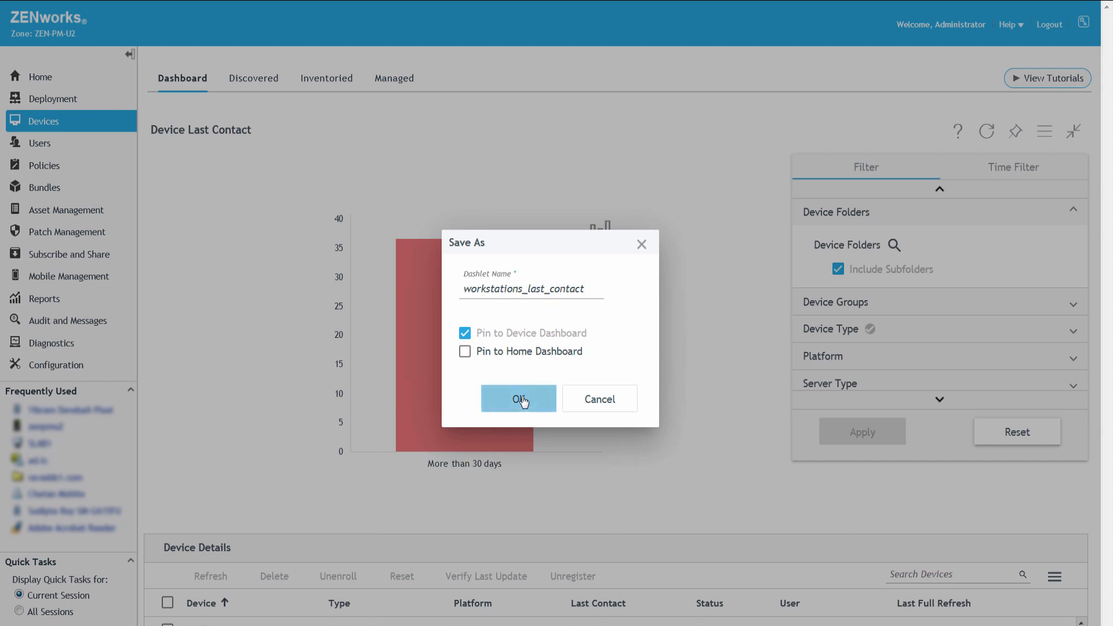
left_click(518, 398)
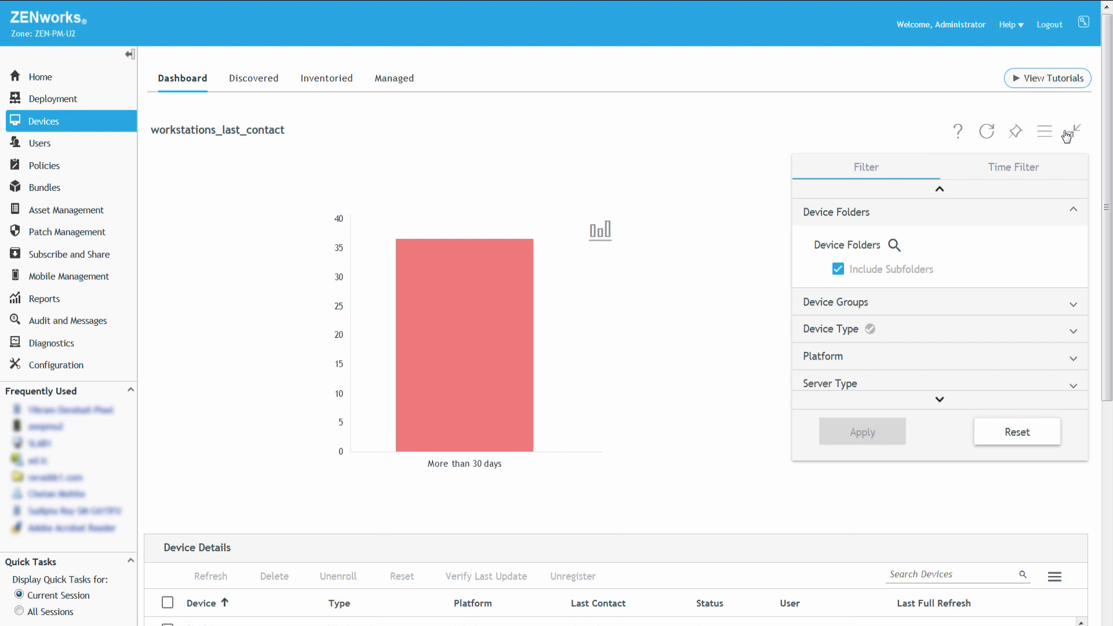
left_click(1043, 132)
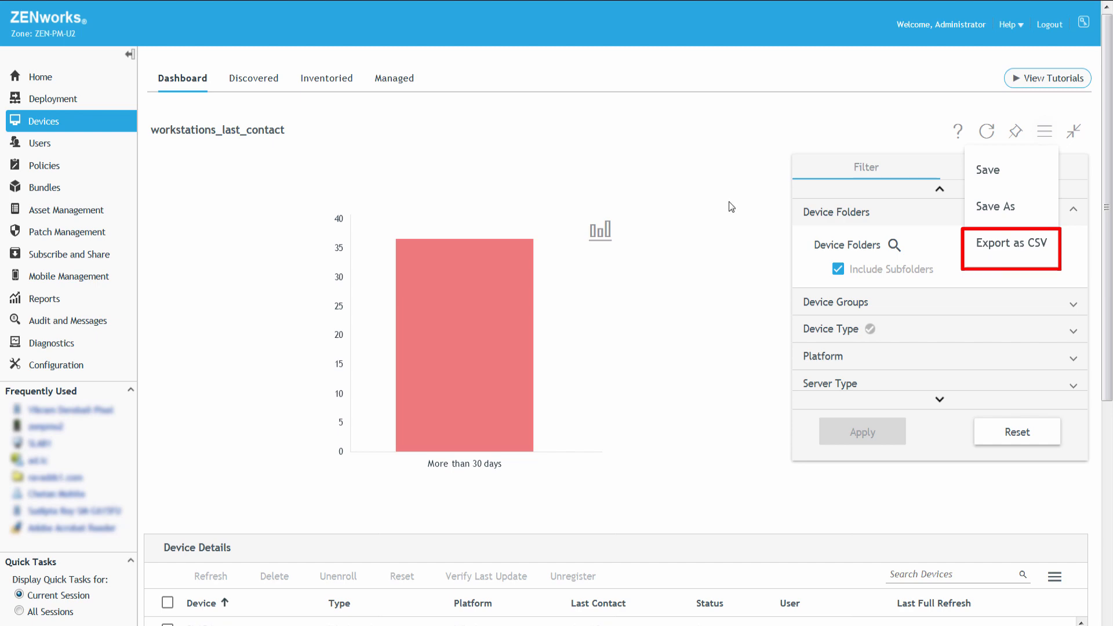
Step: Return to tile view and unpin workstations_last_contact and Device Last Contact
left_click(1072, 132)
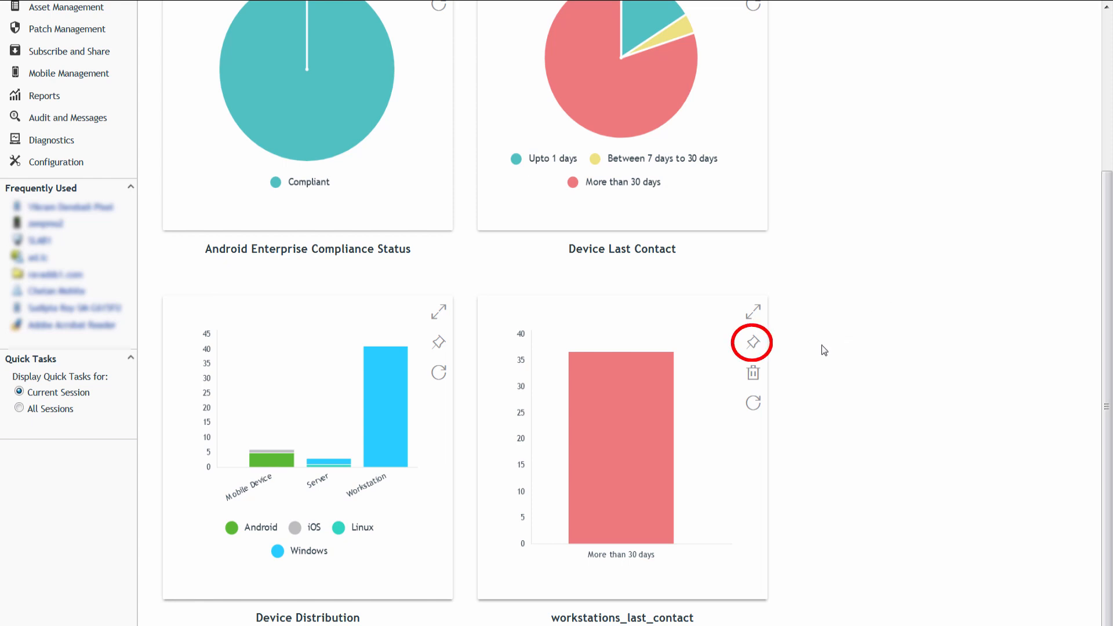
left_click(751, 342)
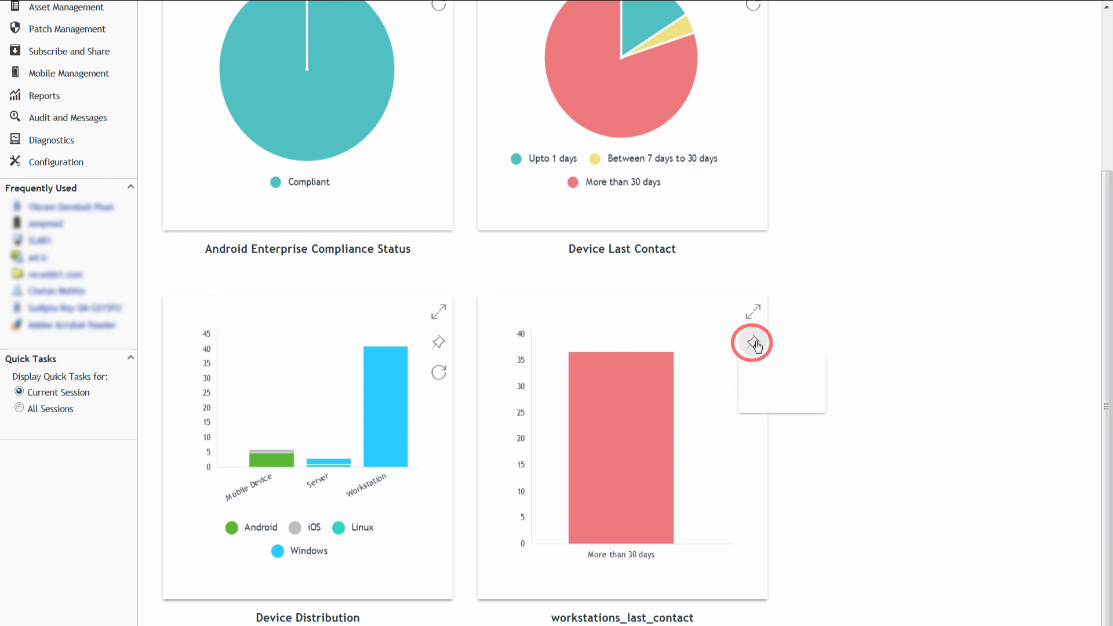
left_click(753, 342)
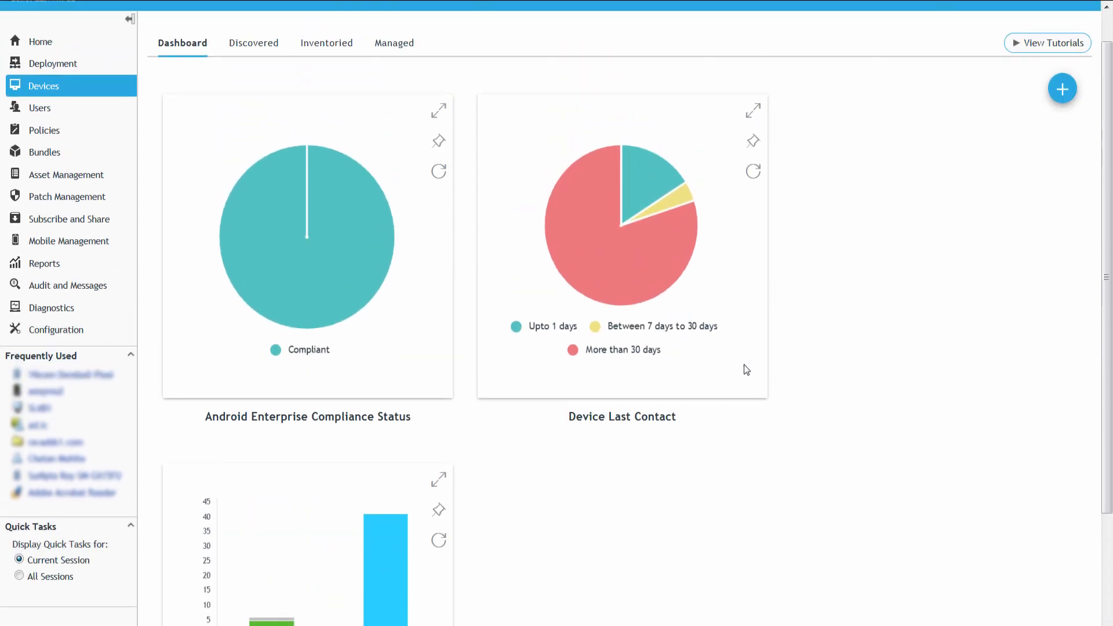
mouse_move(753, 136)
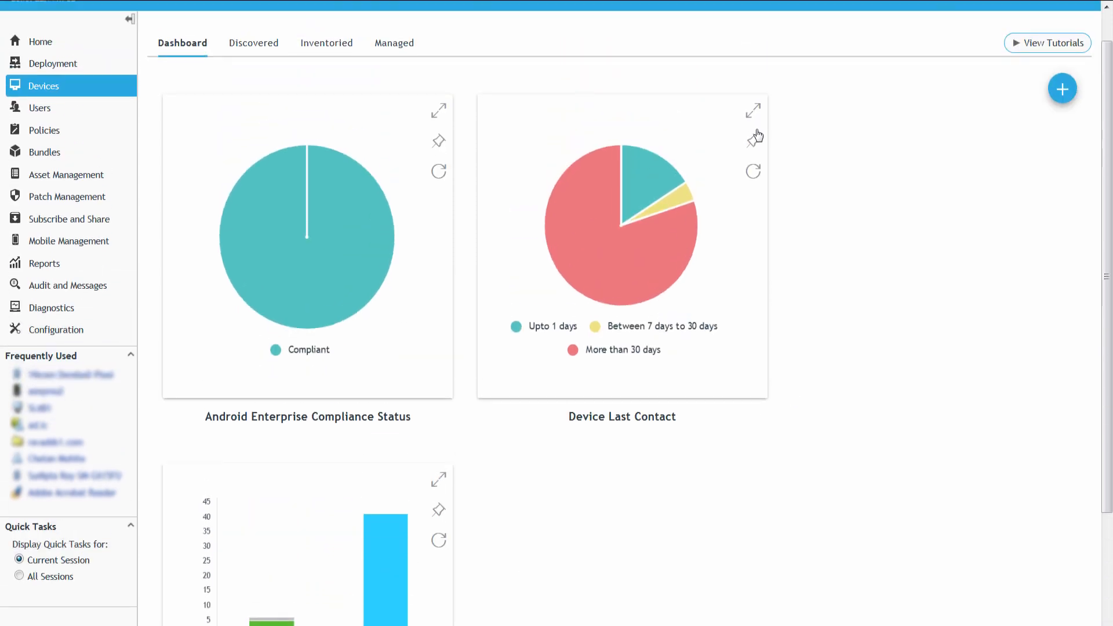
left_click(753, 140)
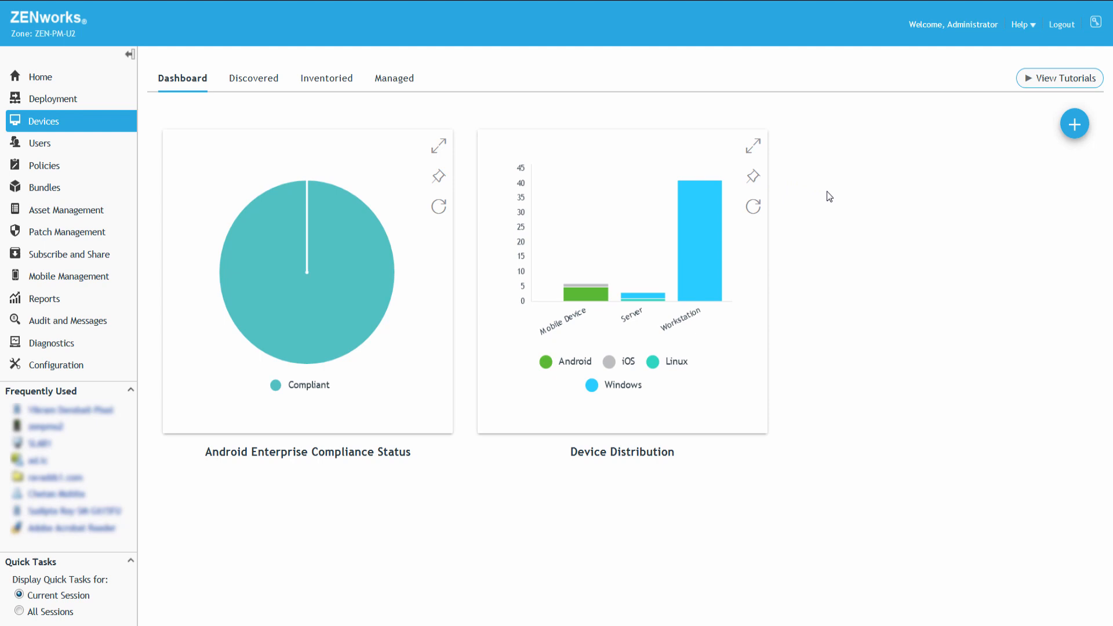
mouse_move(1074, 124)
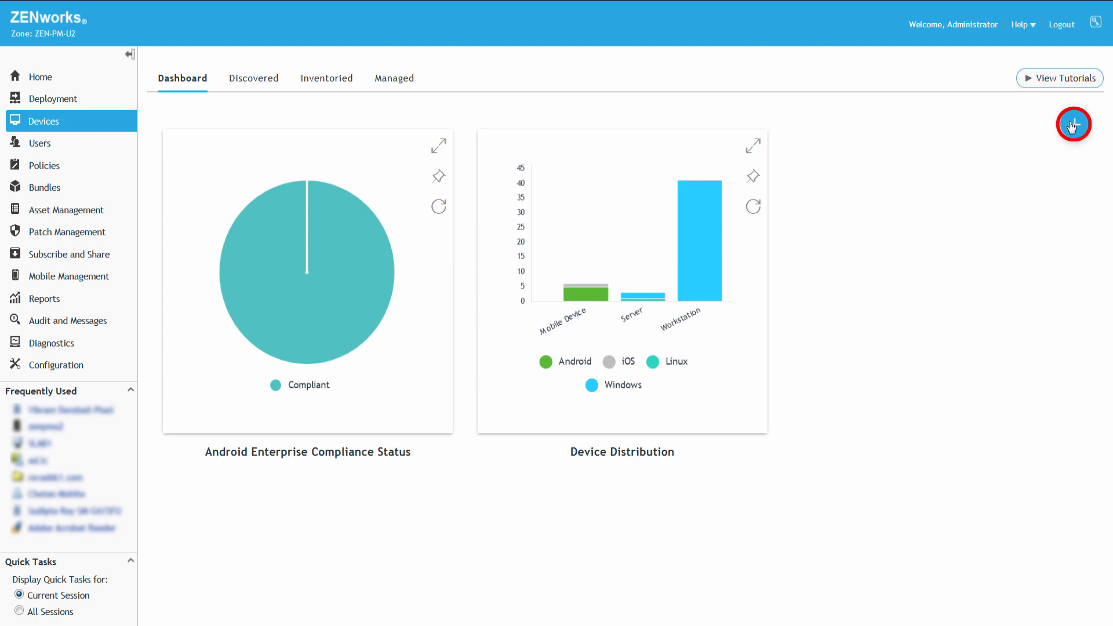
Step: Browse the add-dashlet list's Saved tab to restore the last-contact dashlets
left_click(1074, 123)
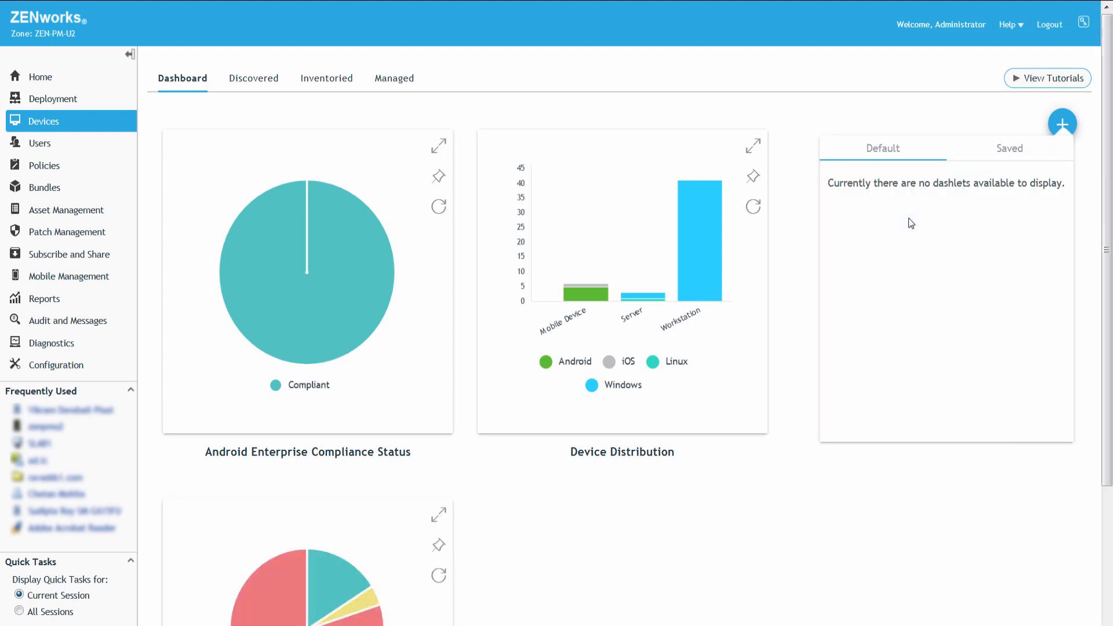
mouse_move(980, 172)
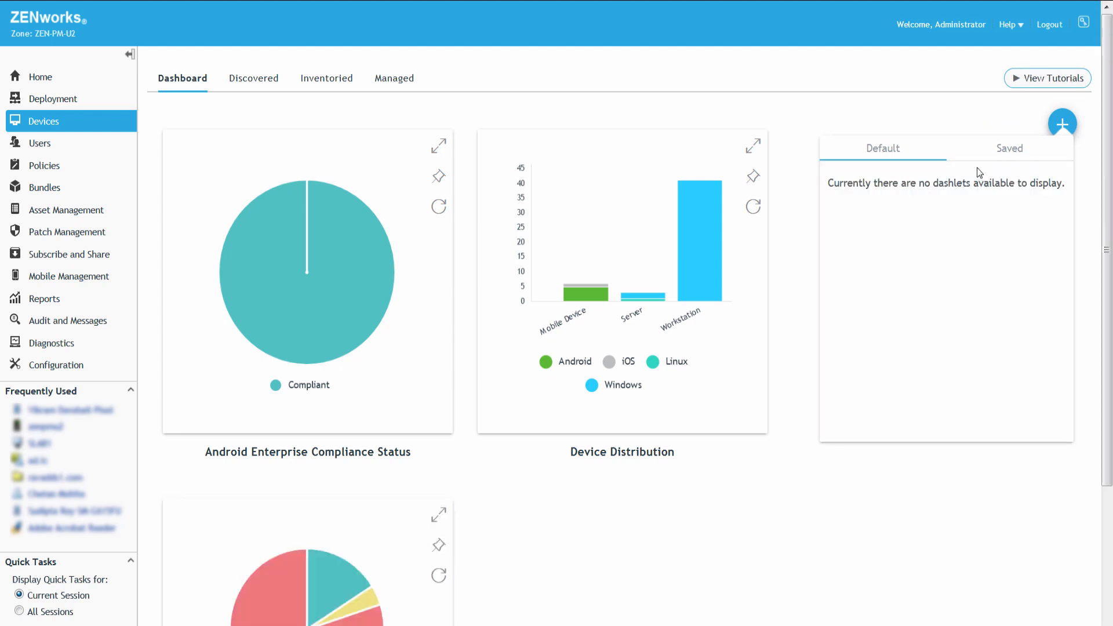
left_click(1009, 149)
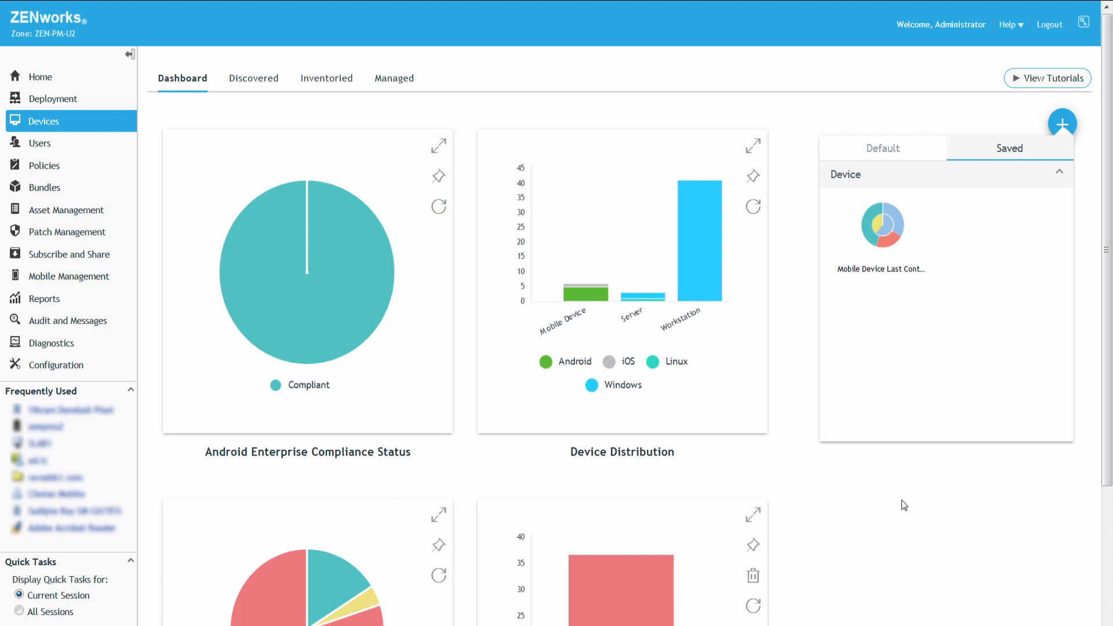
Step: Delete the custom bar-chart dashlet, confirming removal from all dashboards
scroll("down", 3)
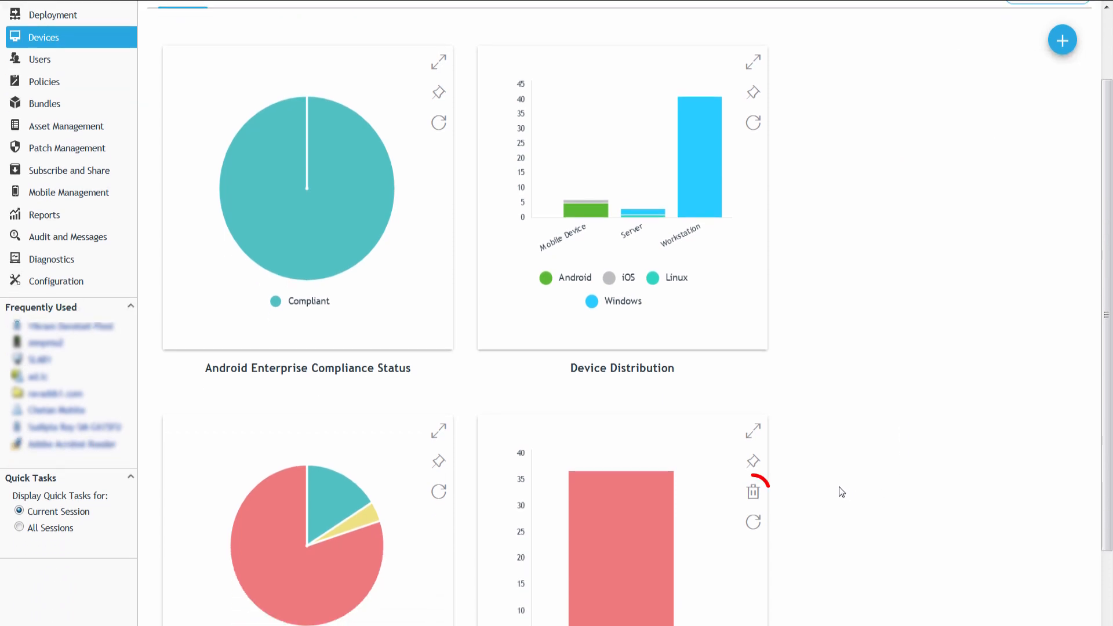
mouse_move(753, 491)
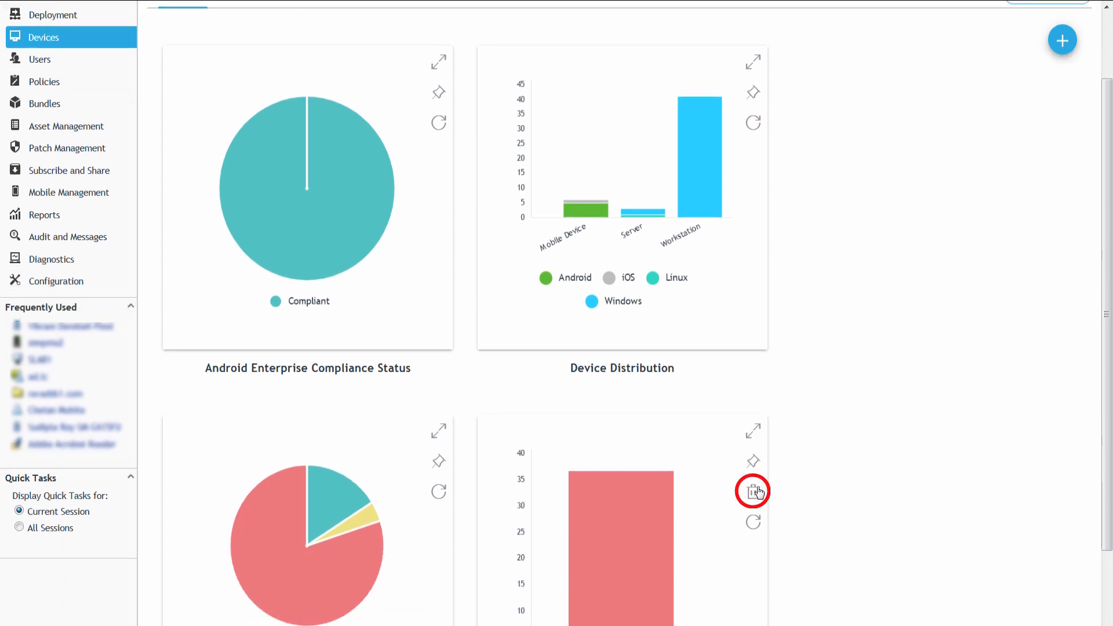
left_click(752, 490)
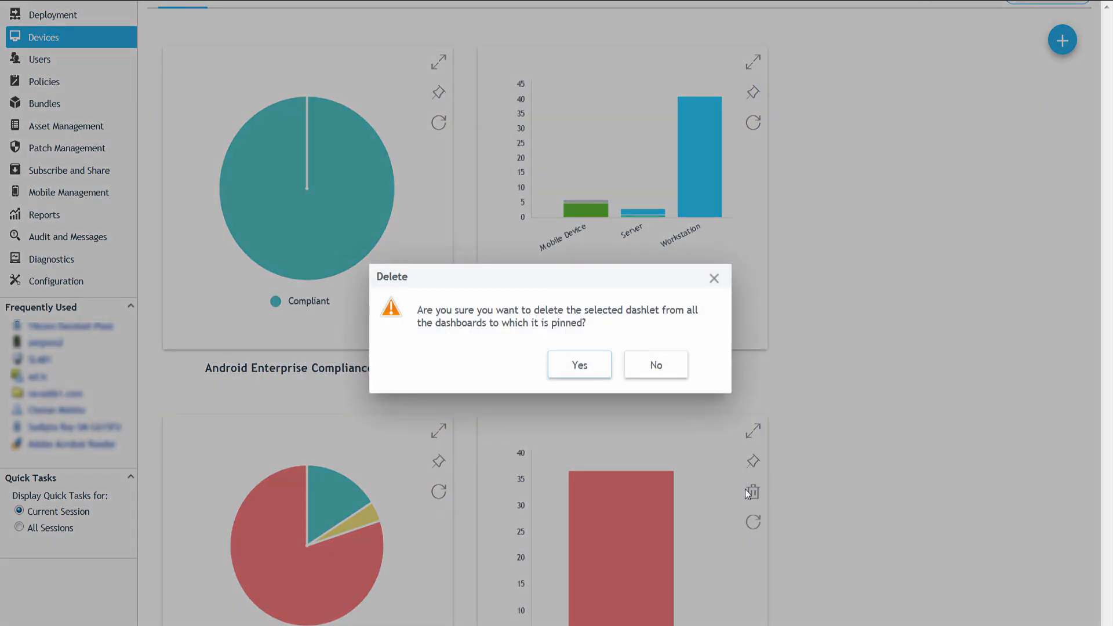
left_click(654, 364)
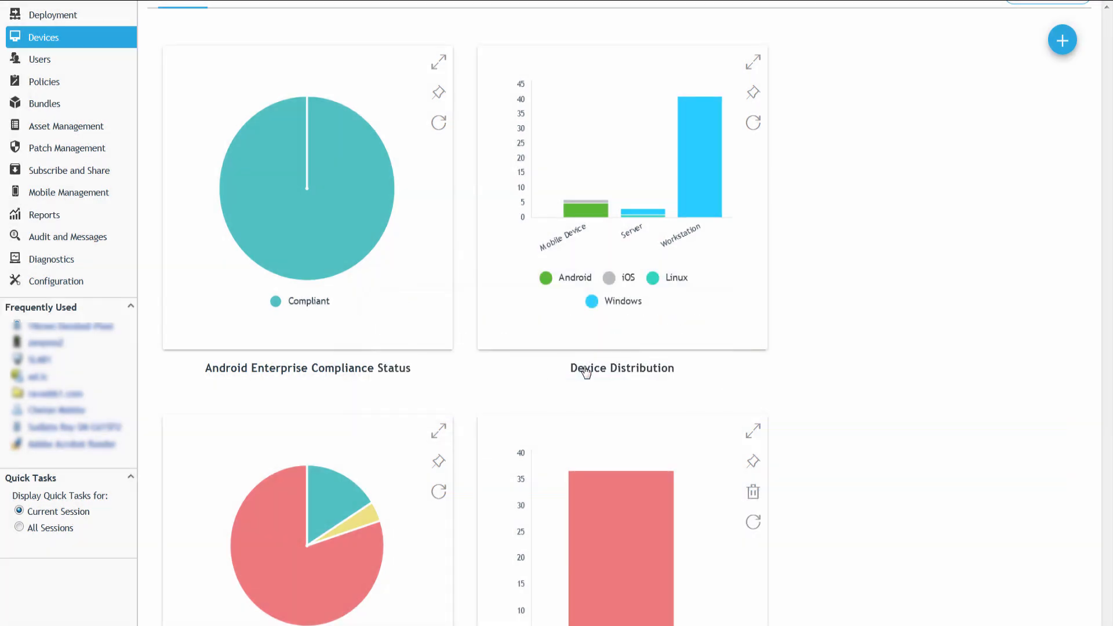
scroll("up", 3)
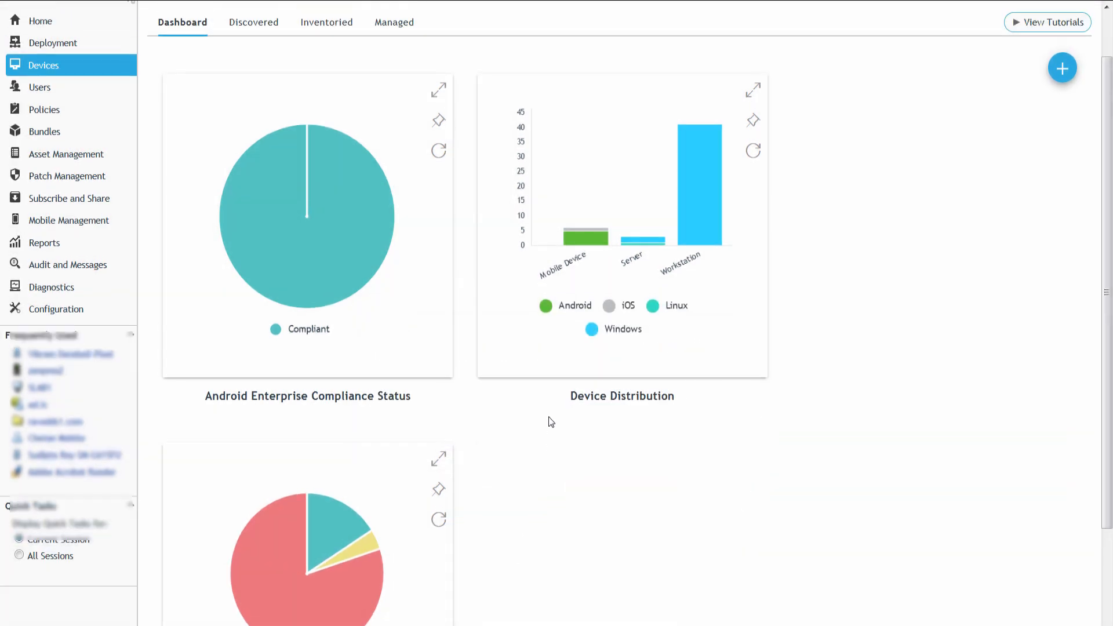